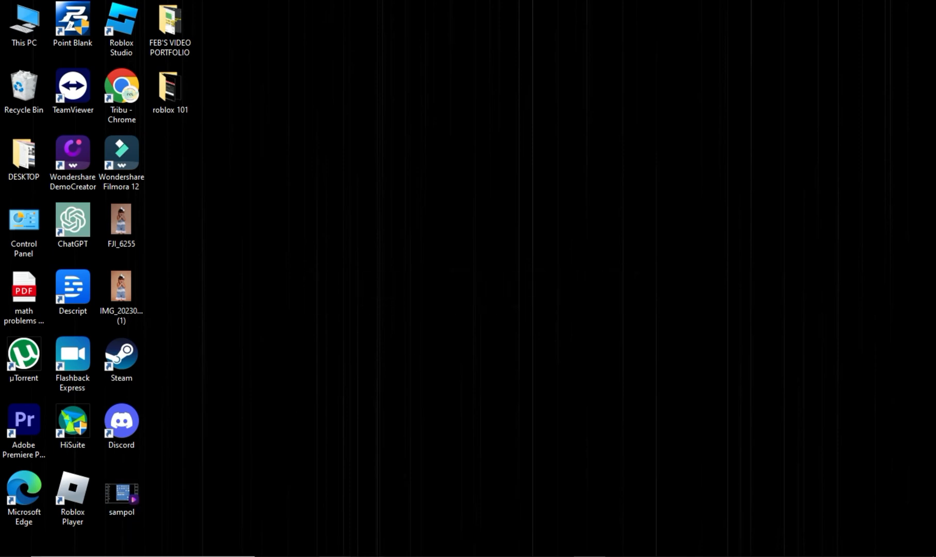
# Step: Launch Chrome and search Google for "status roblox"
pyautogui.doubleClick(121, 86)
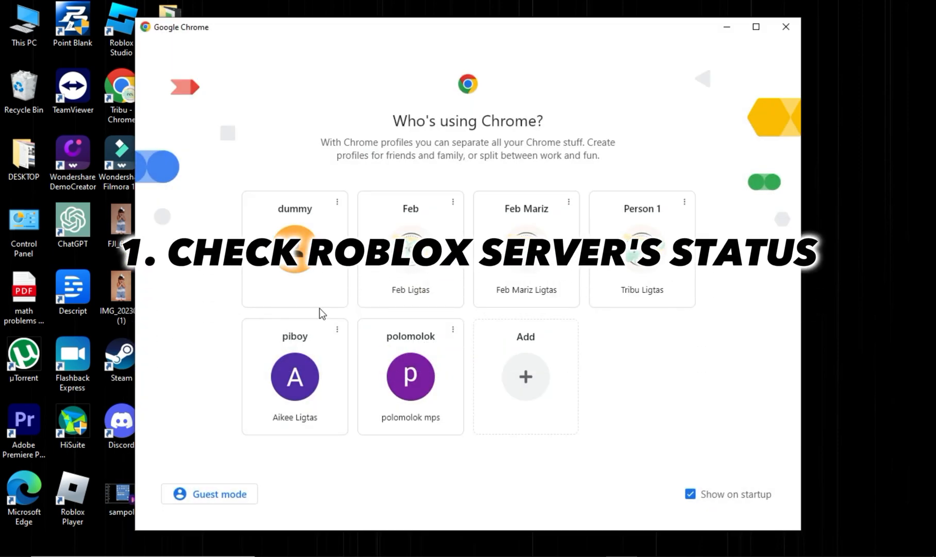
pyautogui.write('status roblox')
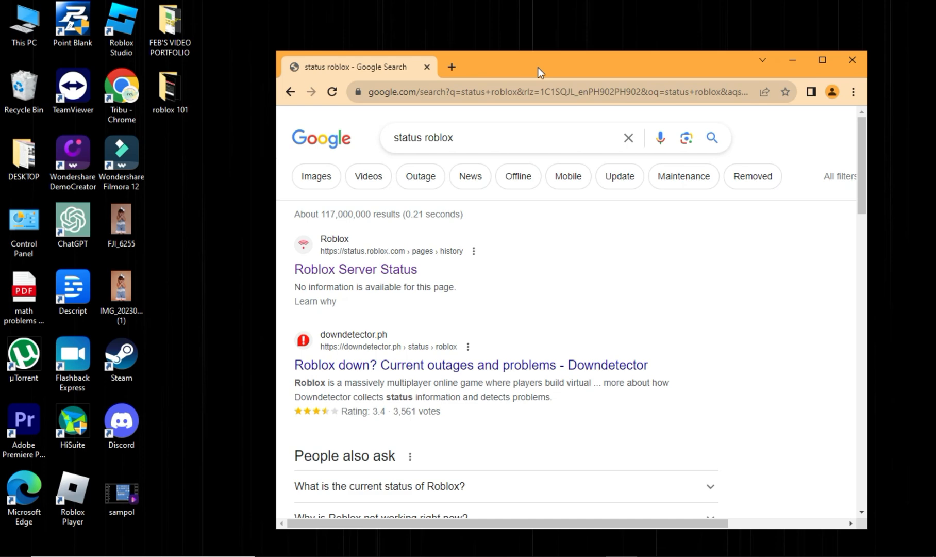
# Step: Open the Roblox Server Status result and scroll through the service list
pyautogui.click(356, 269)
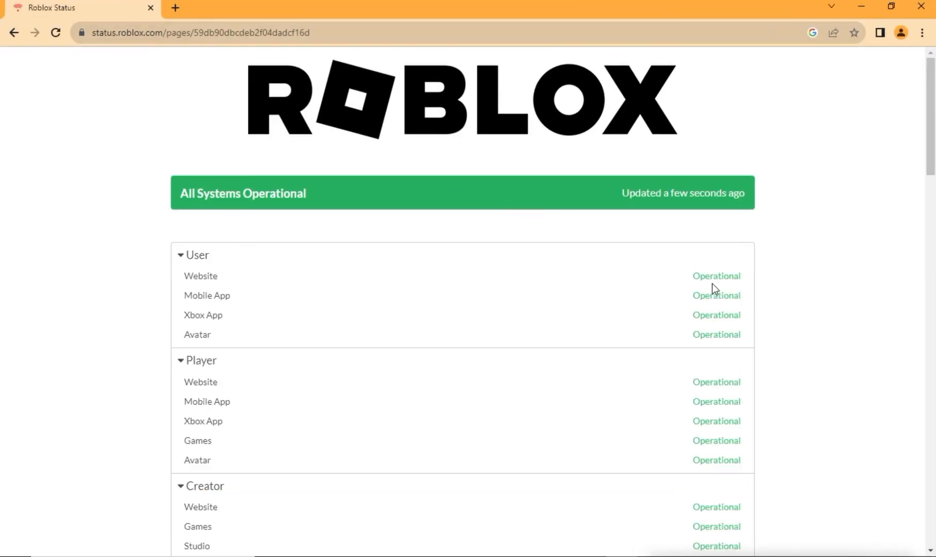
pyautogui.scroll(-3)
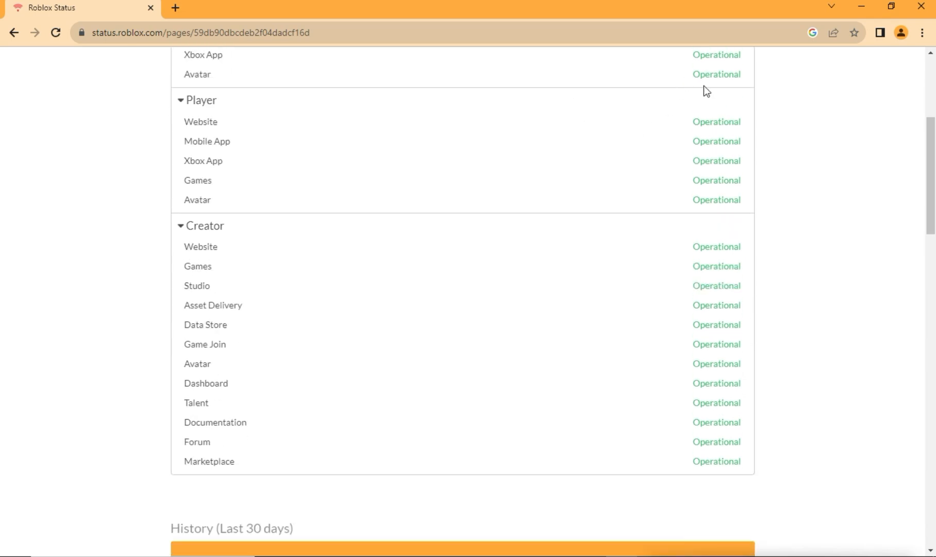
pyautogui.scroll(3)
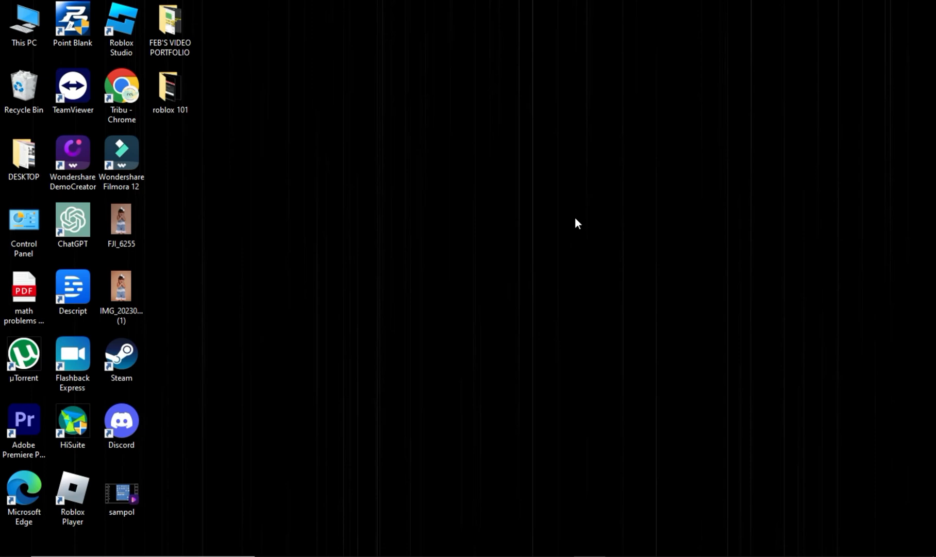
pyautogui.moveTo(29, 546)
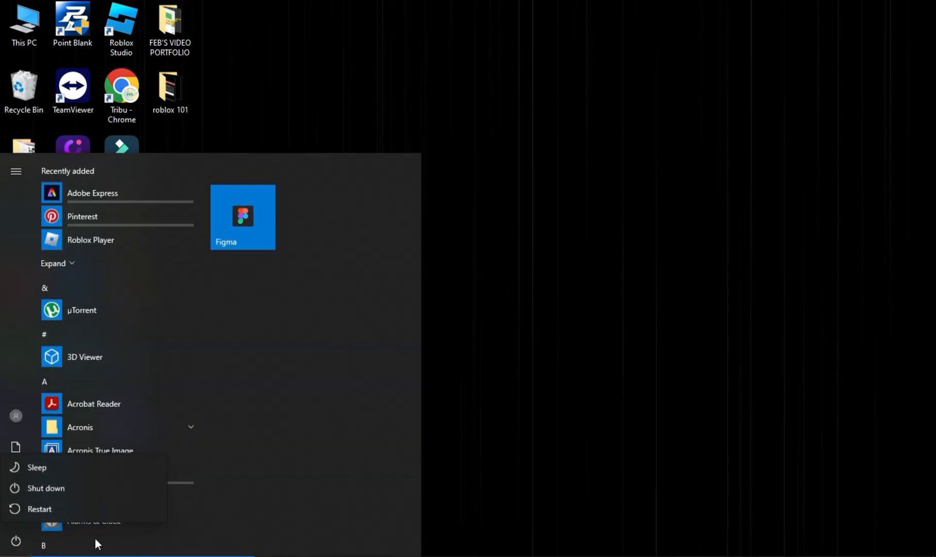
# Step: Open Windows Search from the taskbar search box
pyautogui.click(548, 204)
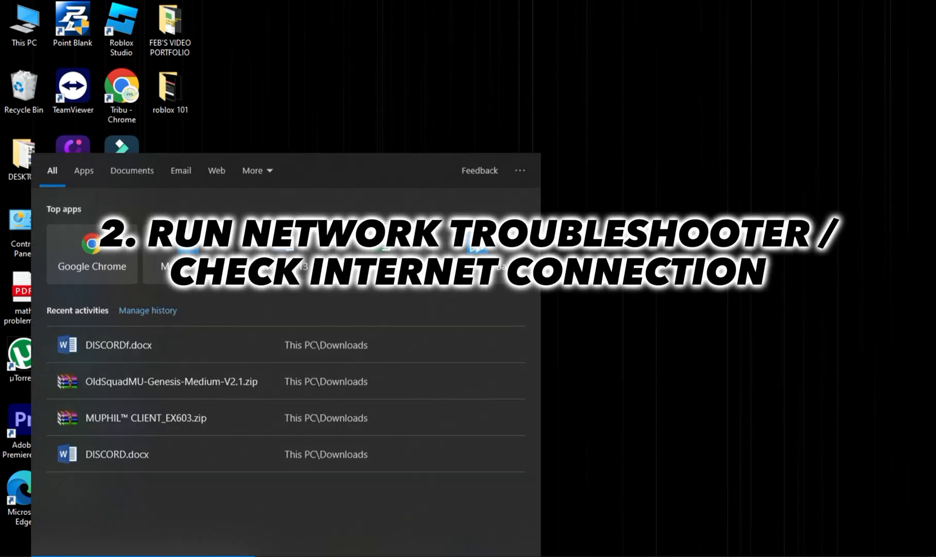
# Step: Search "network" and open the View network connections Control Panel result
pyautogui.write('n')
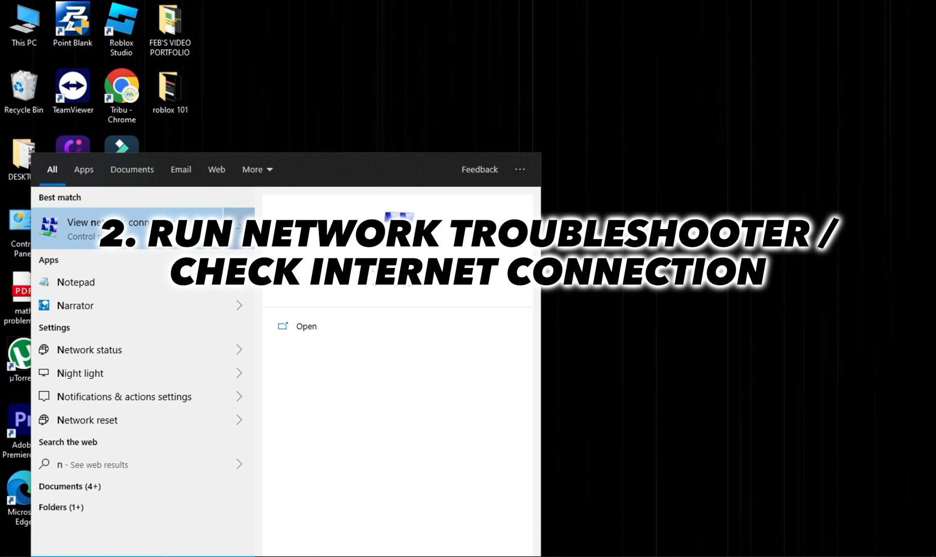
pyautogui.write('etwork')
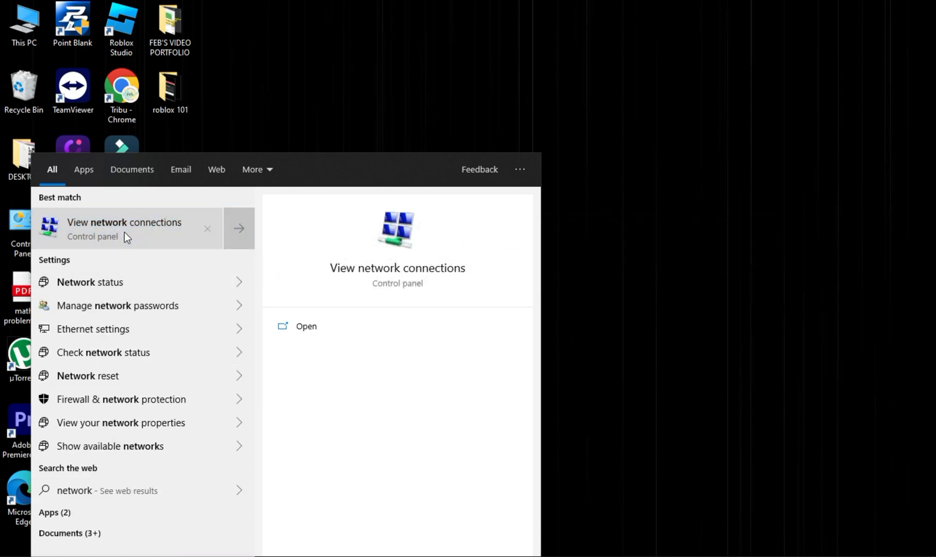
pyautogui.click(124, 228)
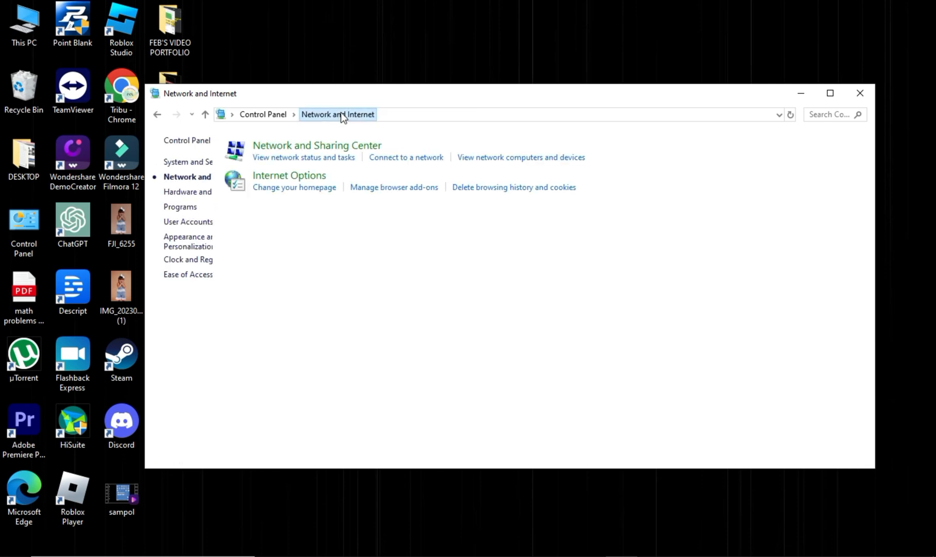
# Step: Check the active Ethernet connection in Network and Sharing Center
pyautogui.click(317, 144)
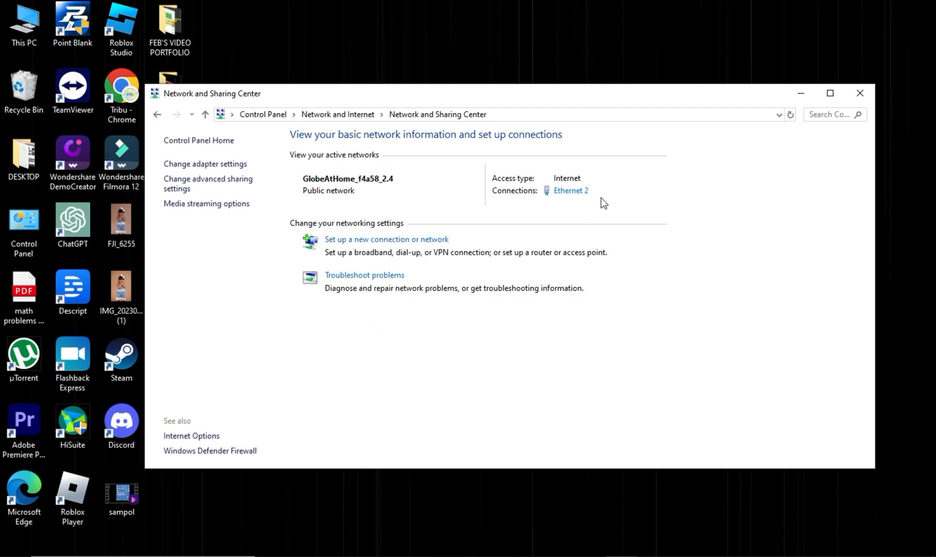
pyautogui.click(859, 94)
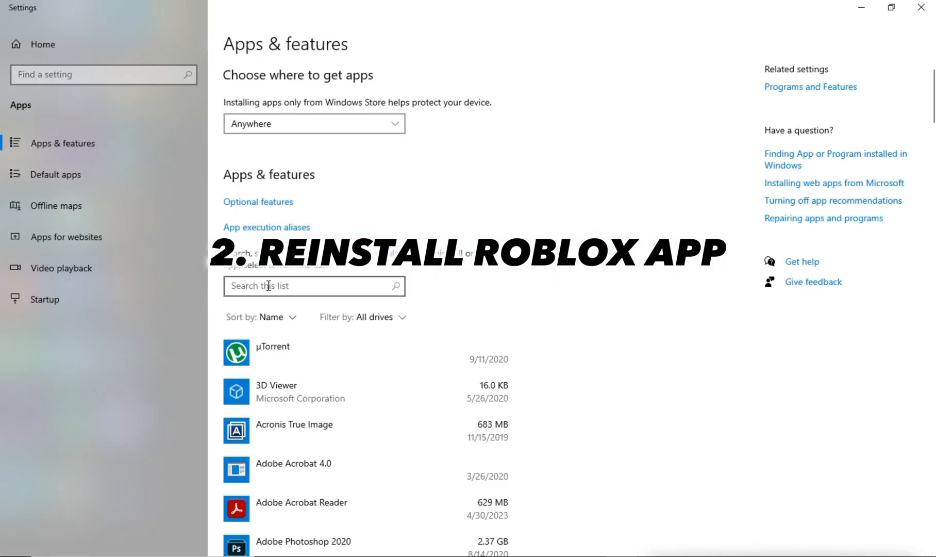
# Step: Filter Apps & features for "roblox" and expand Roblox Player to show Uninstall
pyautogui.write('robl')
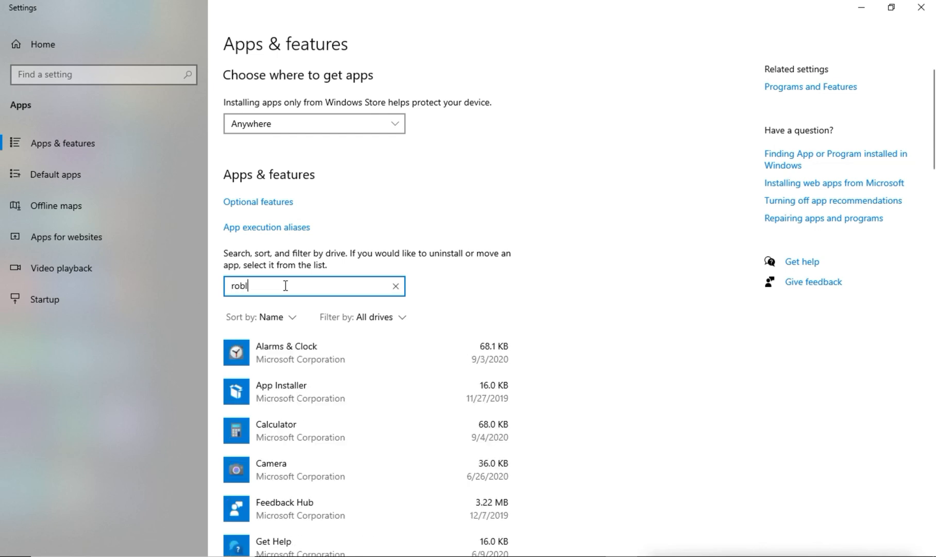
pyautogui.write('ox')
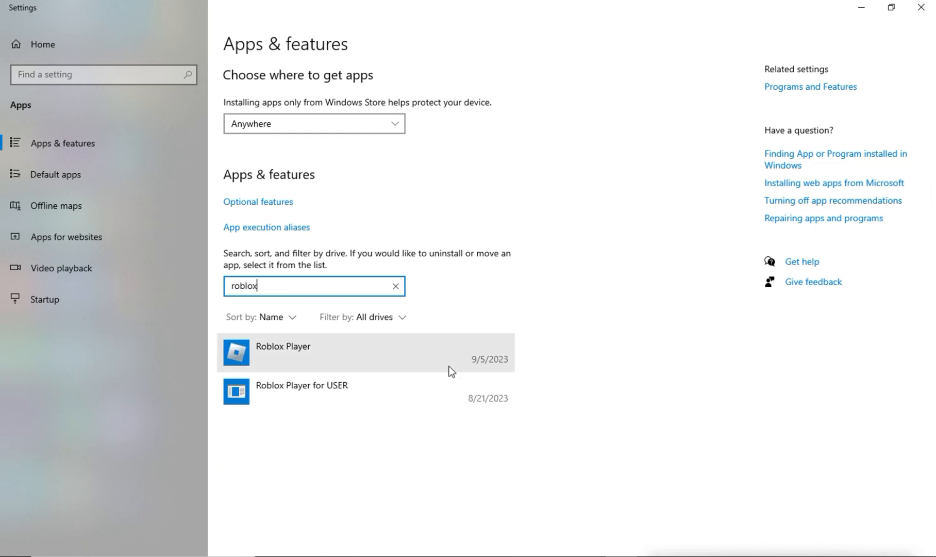
pyautogui.click(328, 352)
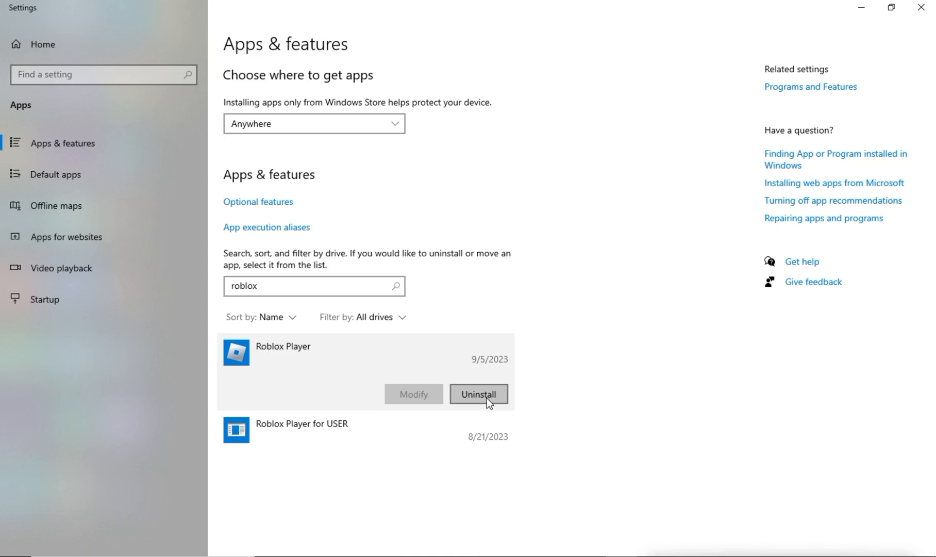
pyautogui.moveTo(475, 410)
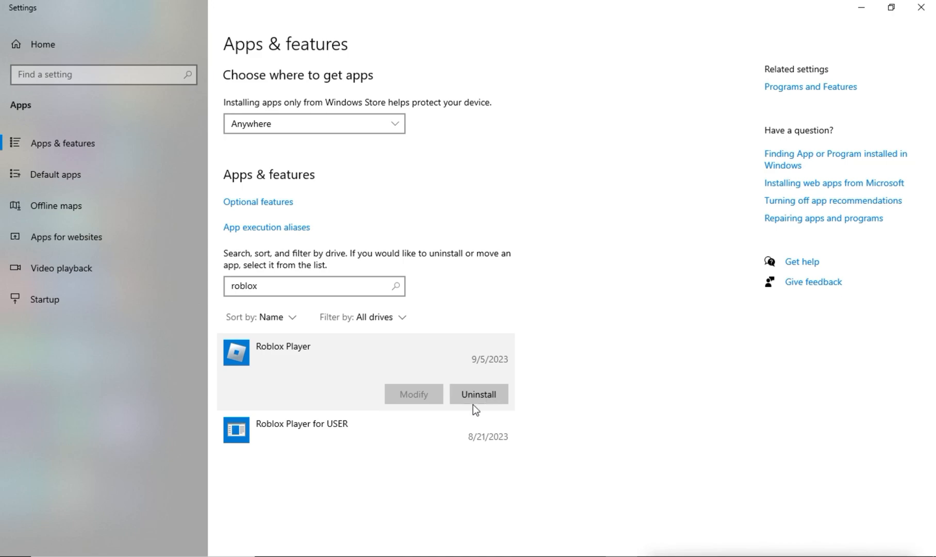